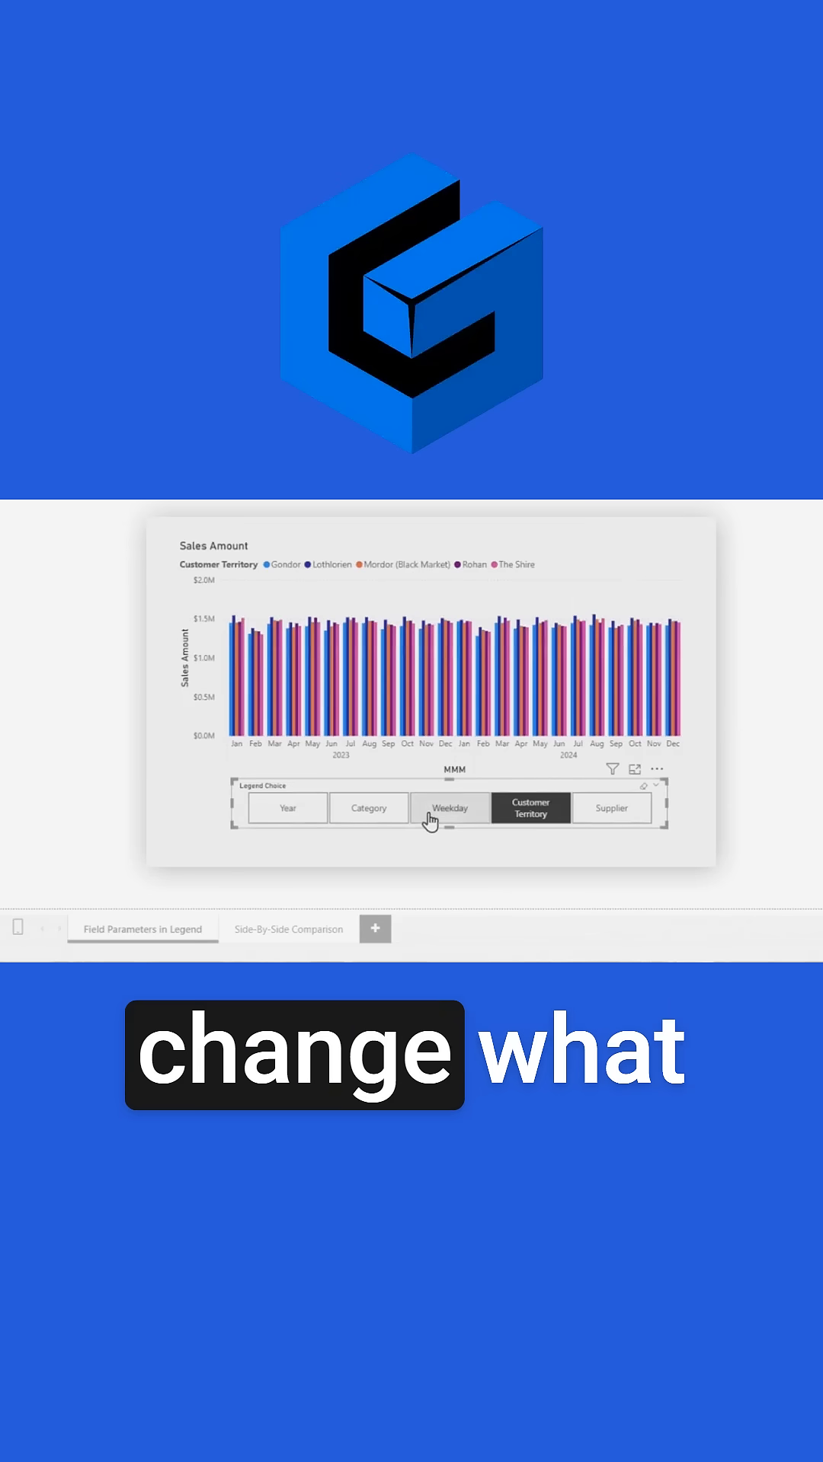
Step: Start a new Fields parameter from the Modeling ribbon's New parameter menu
left_click(367, 808)
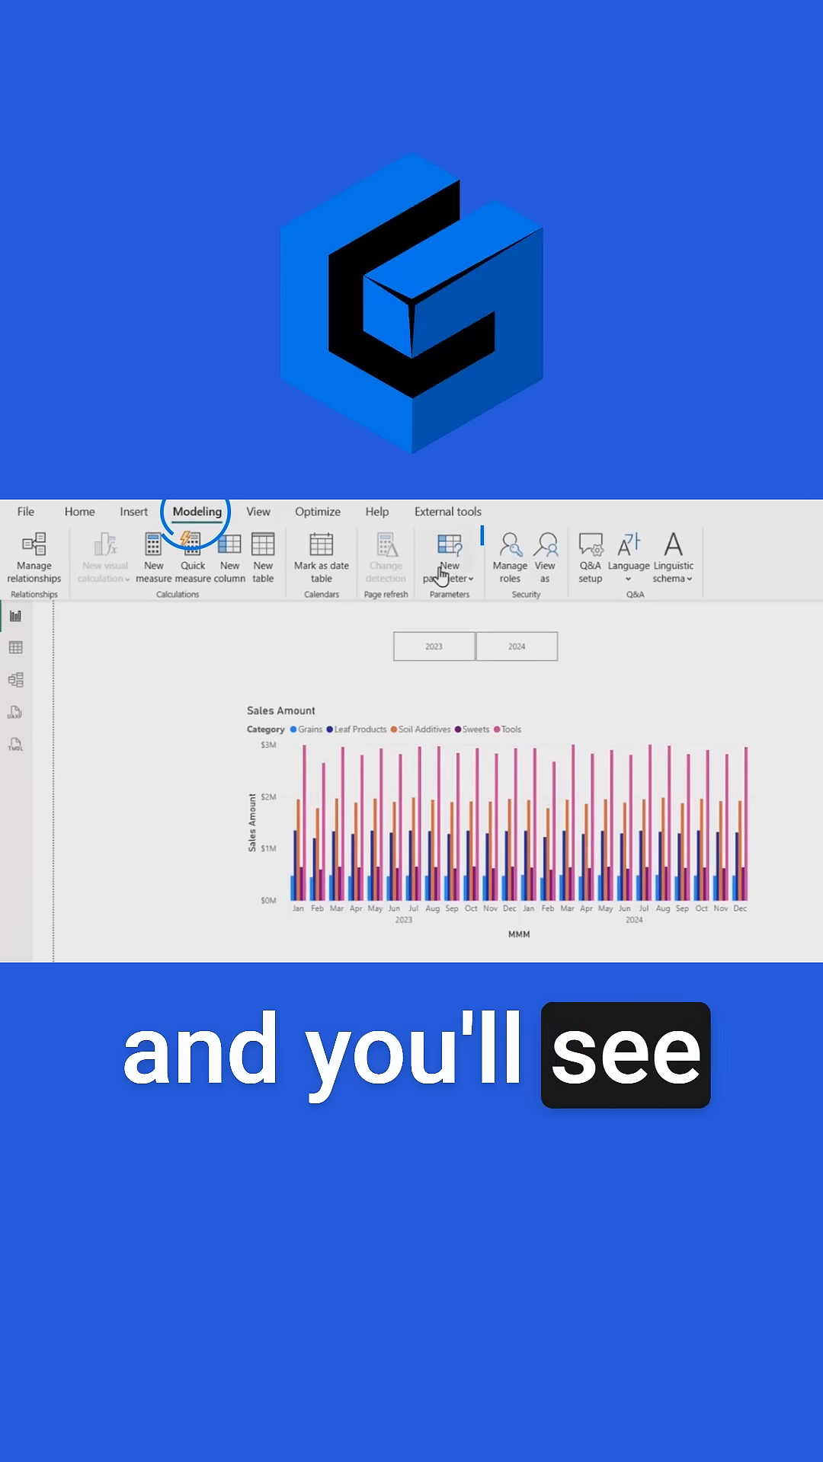
left_click(449, 560)
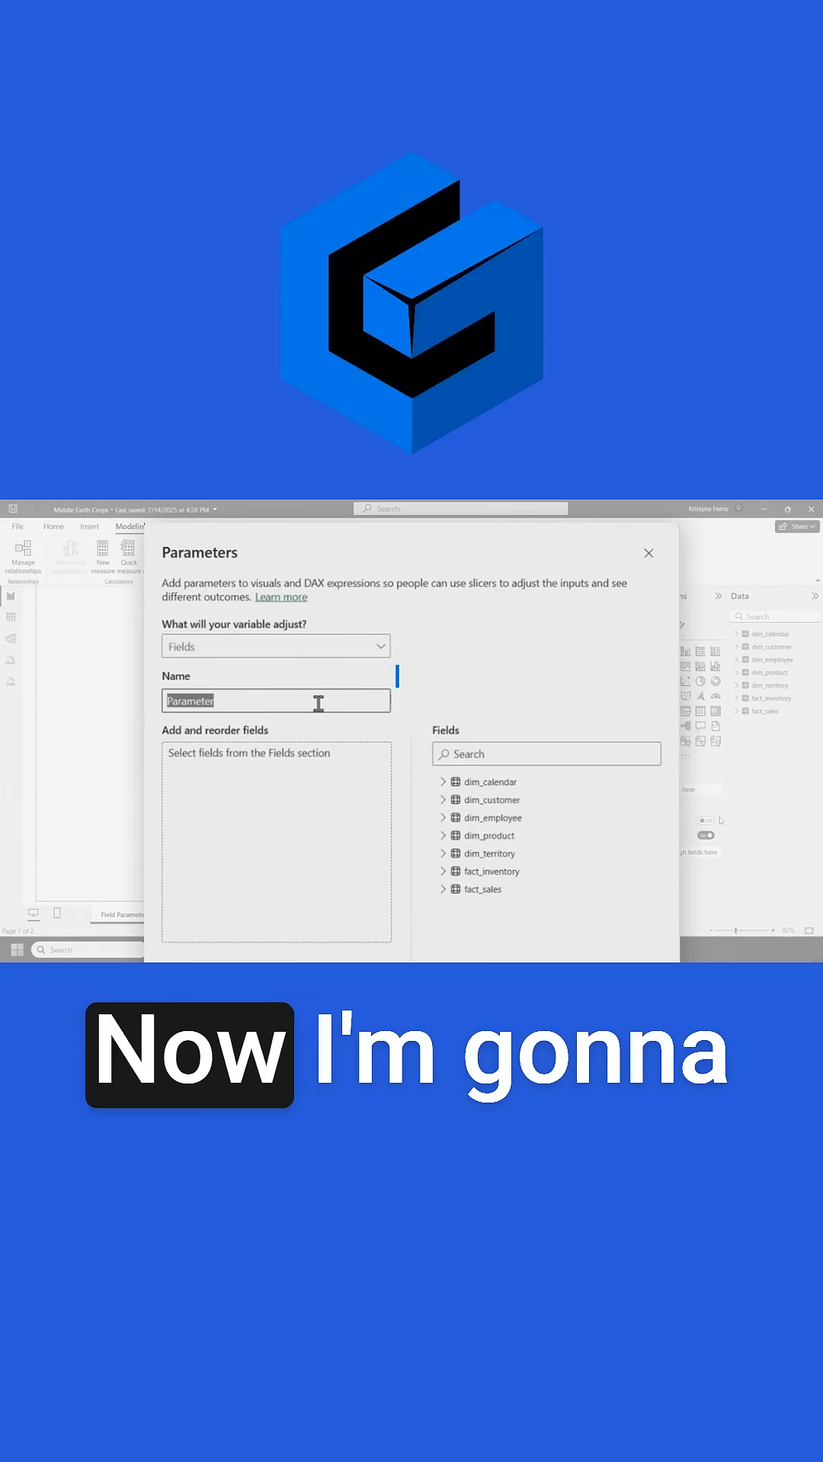
Step: Name the parameter 'Legend' and add Year and Category, searching the field list for 'day' and 'custome'
type("Legend Choice")
left_click(546, 755)
type("year")
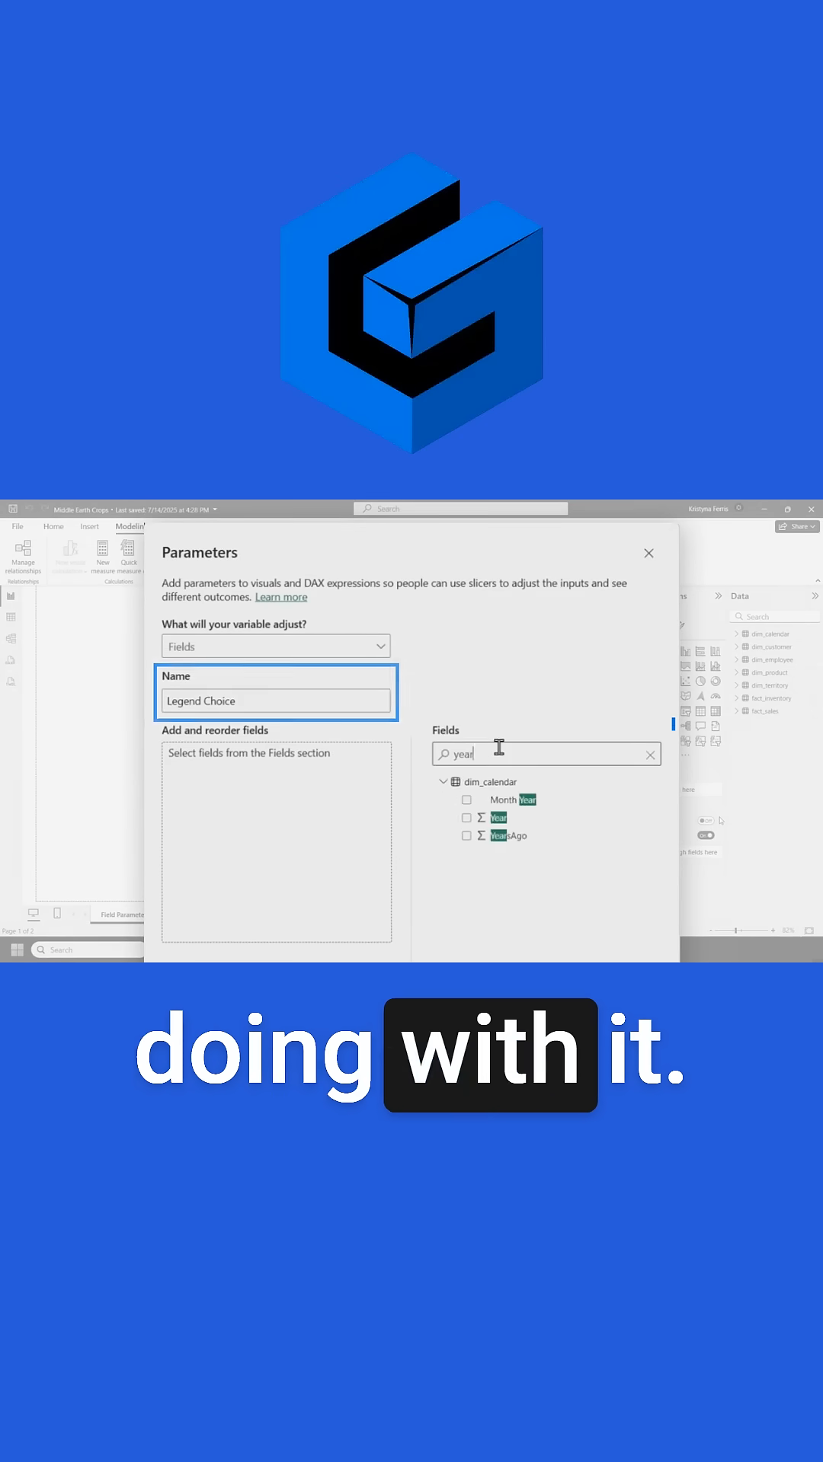
left_click(467, 815)
type("categ")
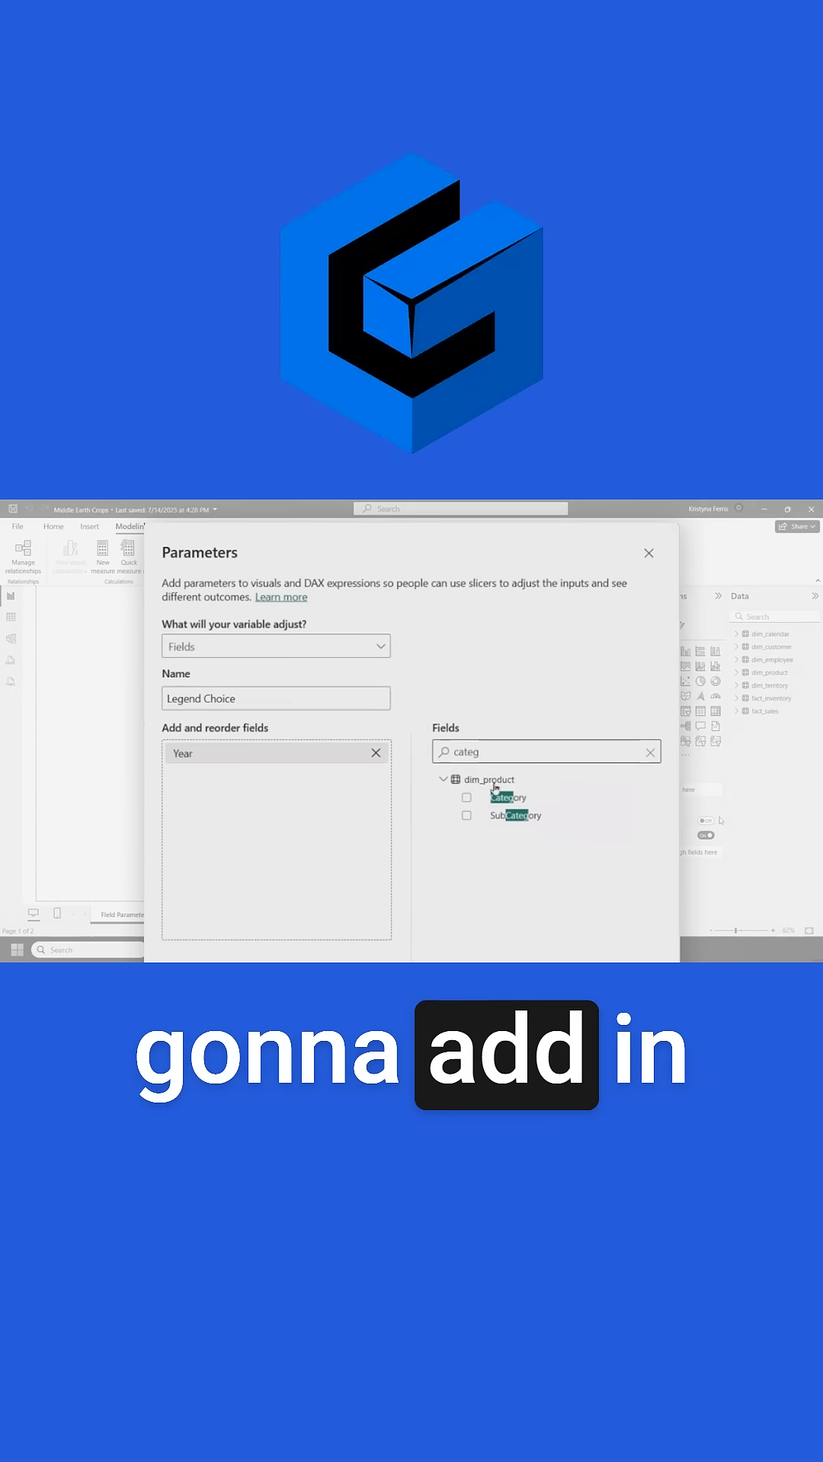
left_click(466, 797)
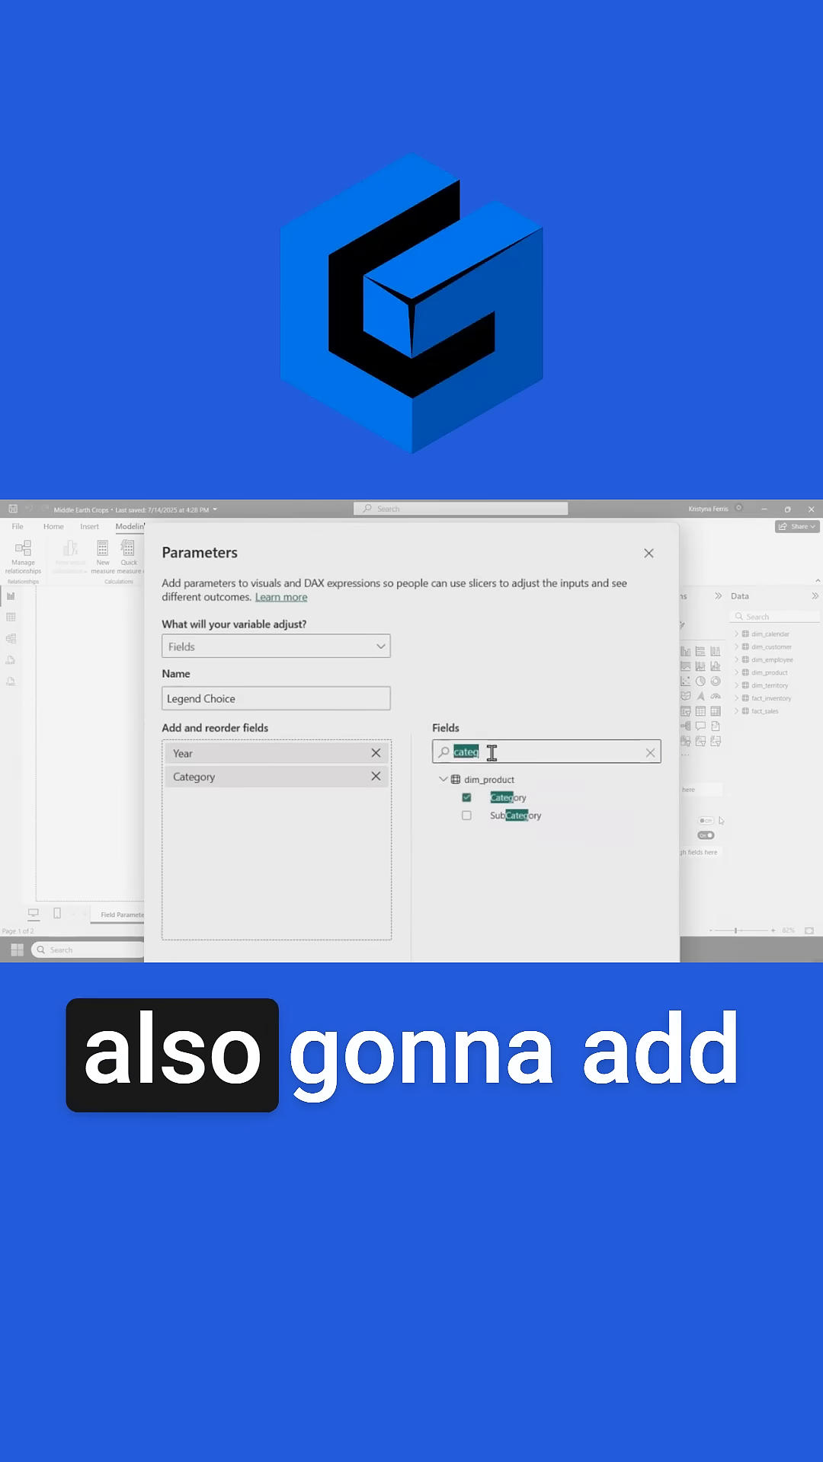
type("day")
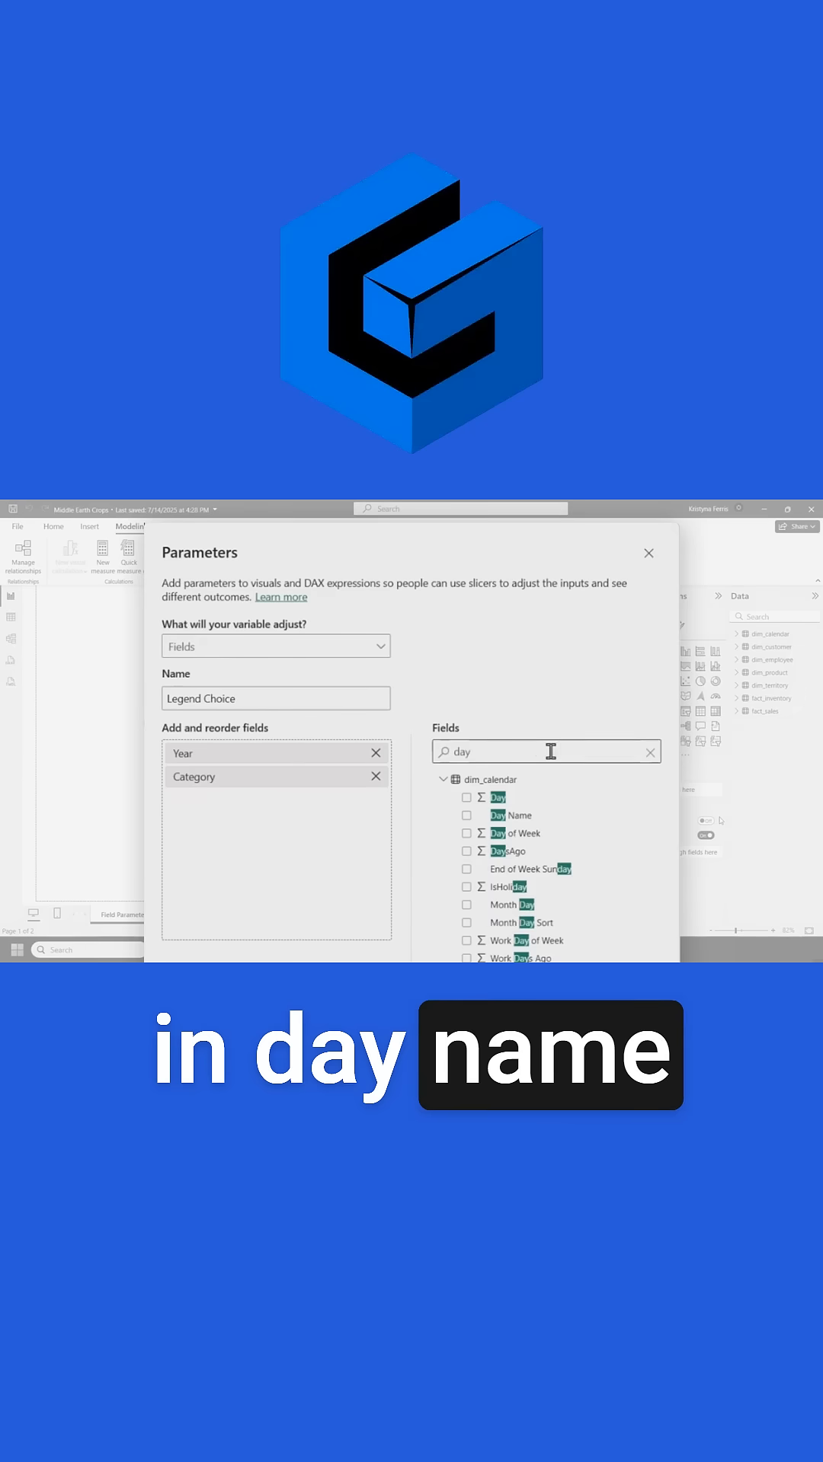
type("custome")
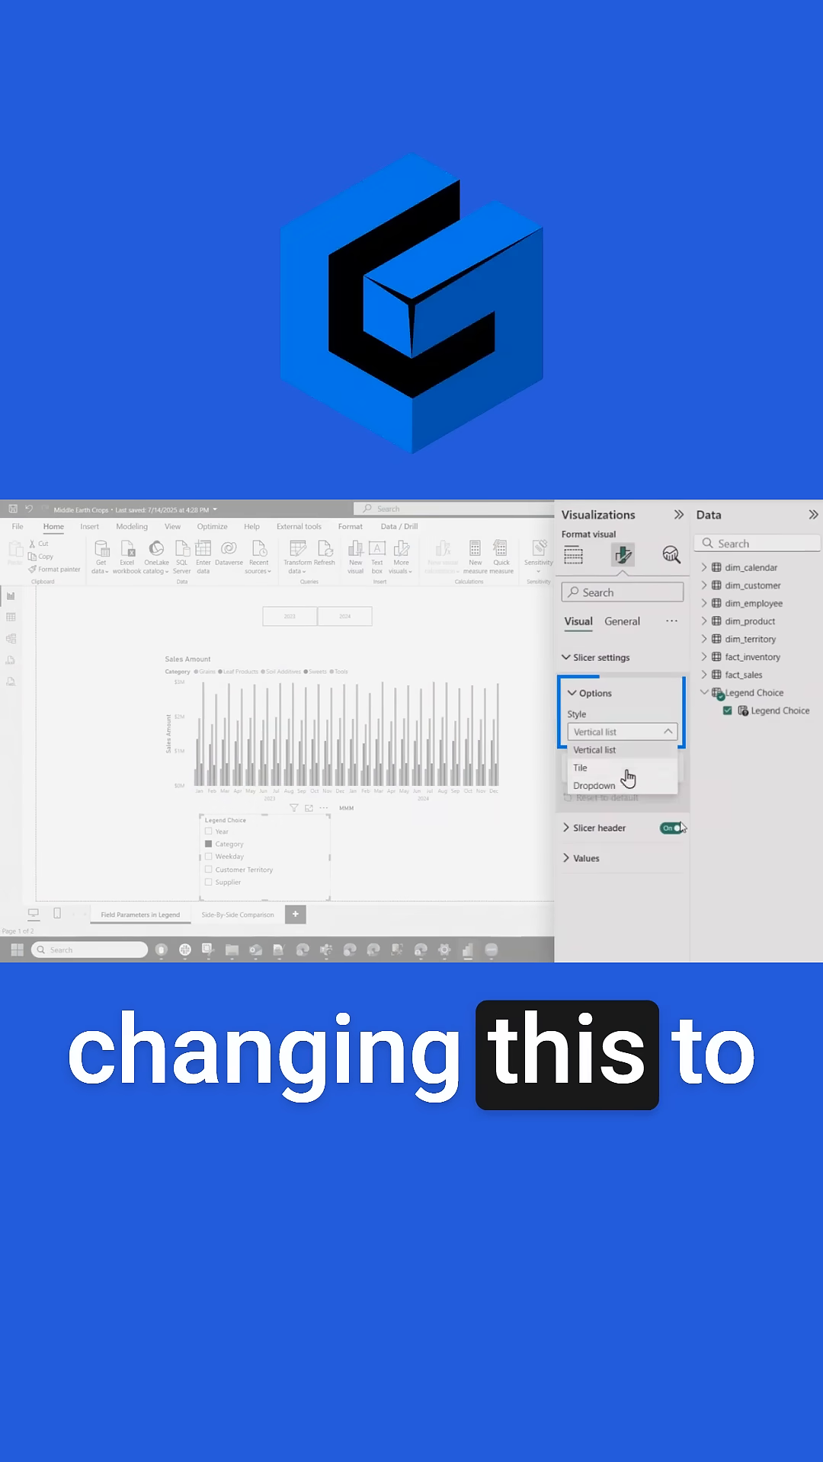
Step: Set the Legend Choice slicer's Style to Tile instead of Vertical list
left_click(578, 767)
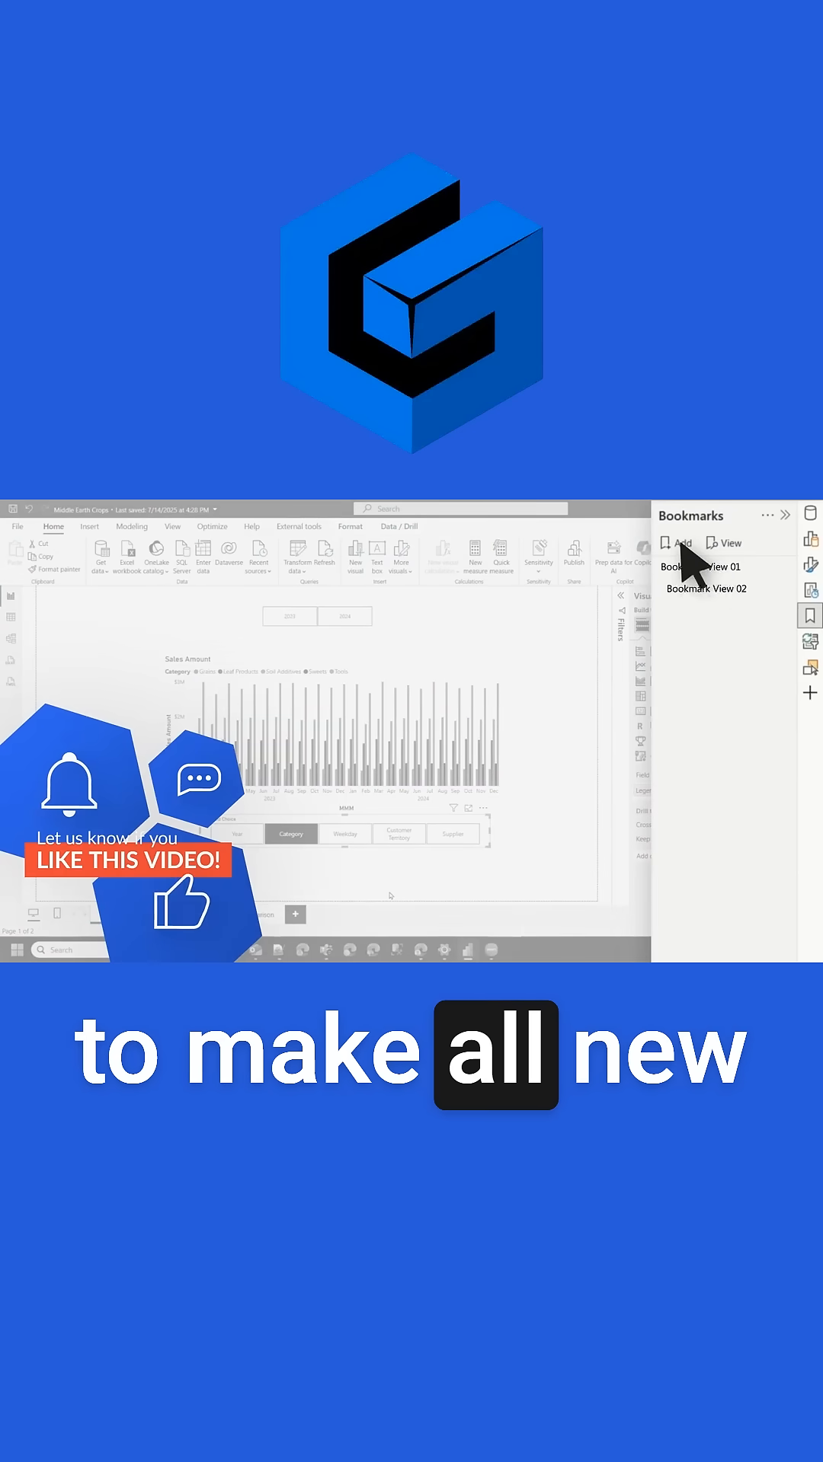
Step: Add a bookmark capturing the current page state with the tile slicer
left_click(676, 542)
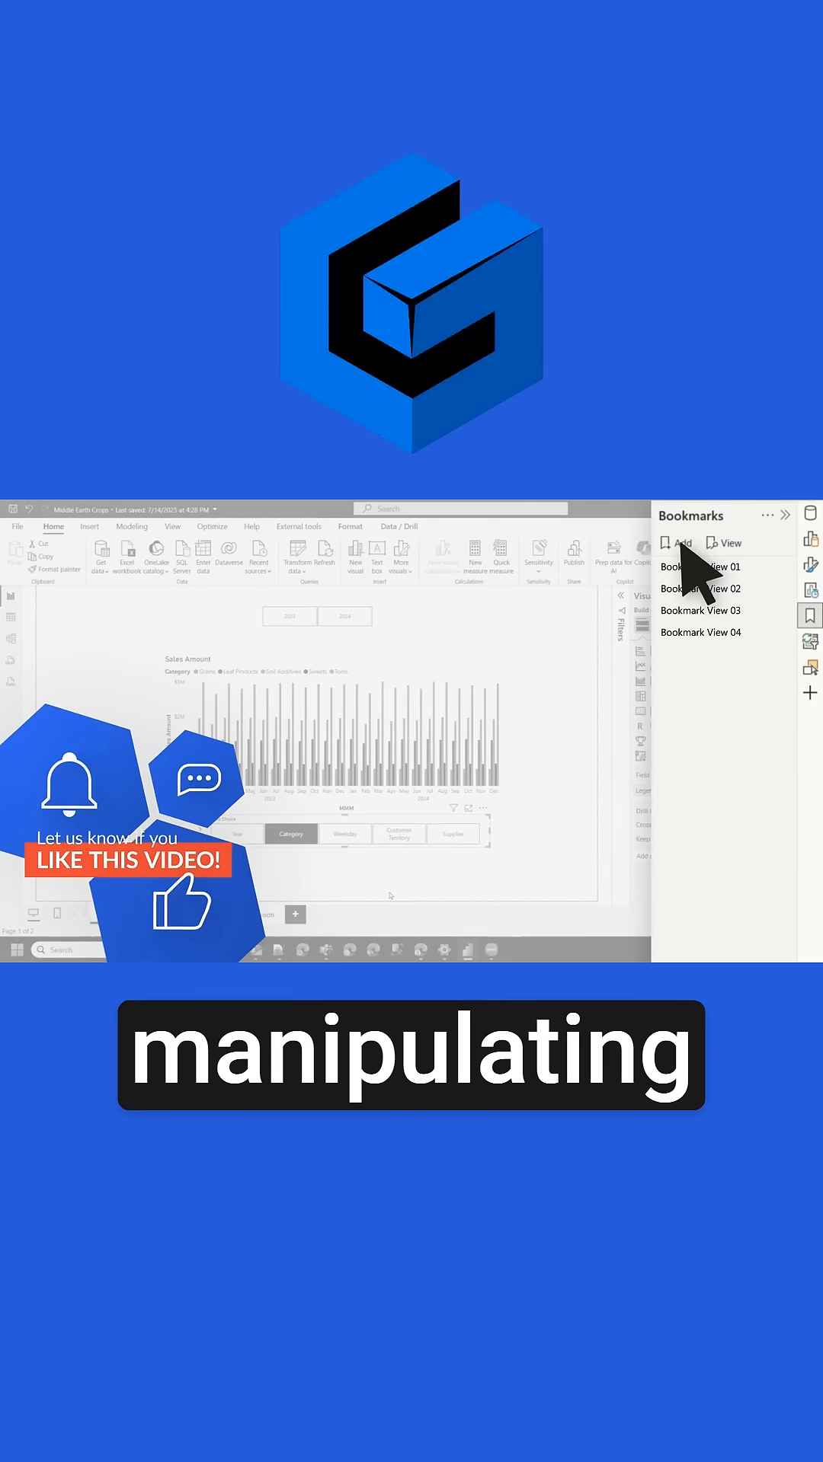